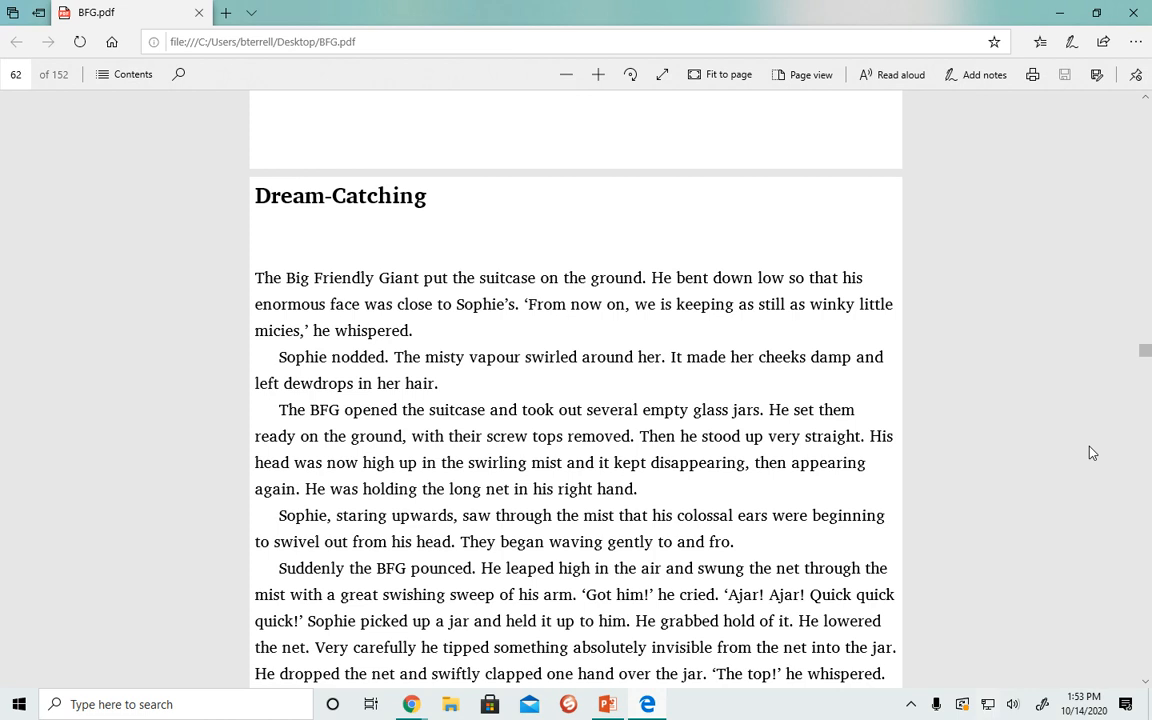
{"action": "scroll", "scroll_direction": "down", "scroll_amount": 3}
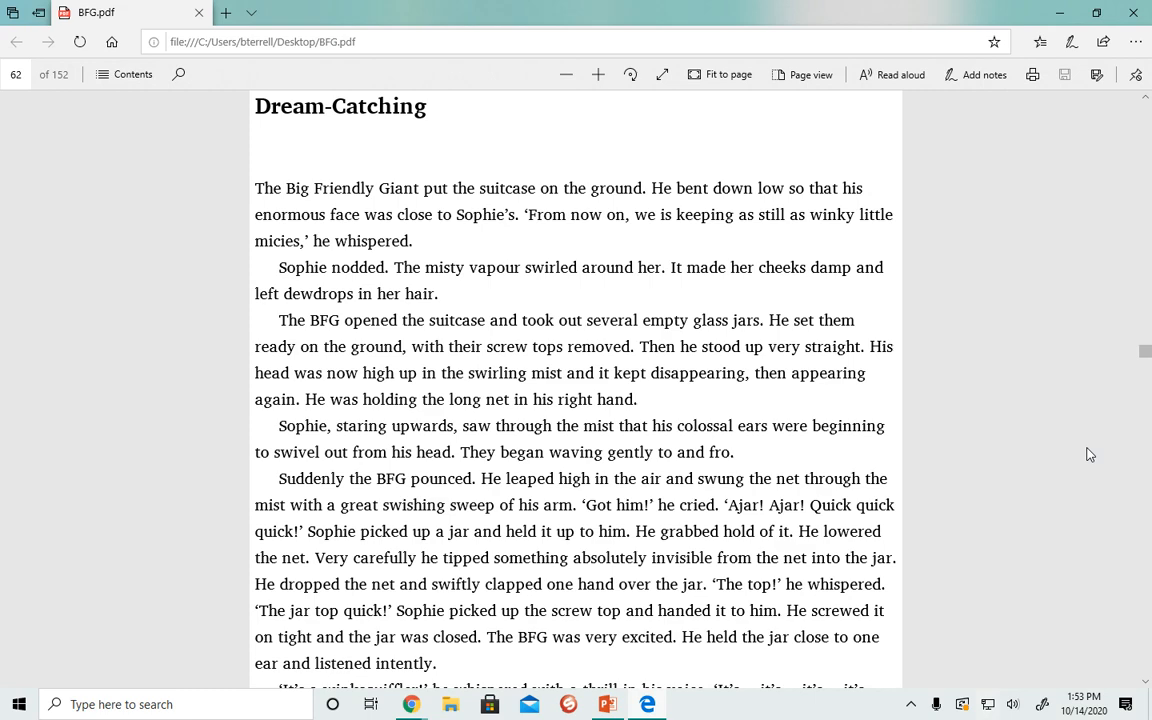
{"action": "scroll", "scroll_direction": "down", "scroll_amount": 3}
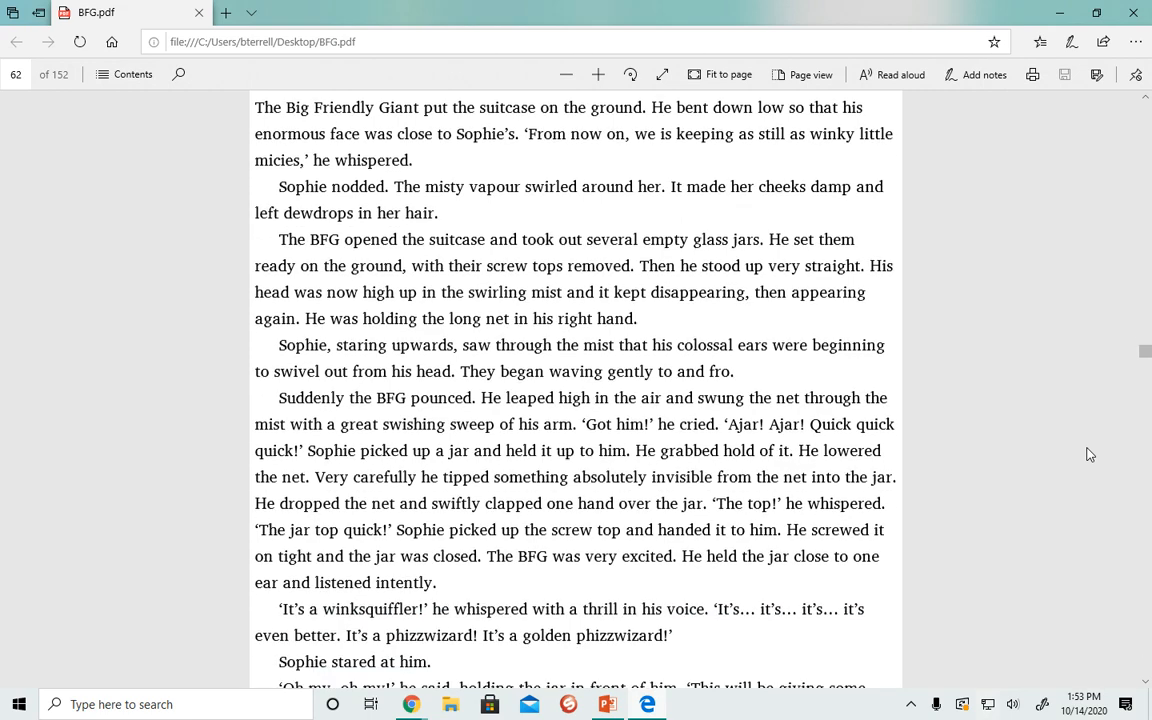
{"action": "scroll", "scroll_direction": "down", "scroll_amount": 3}
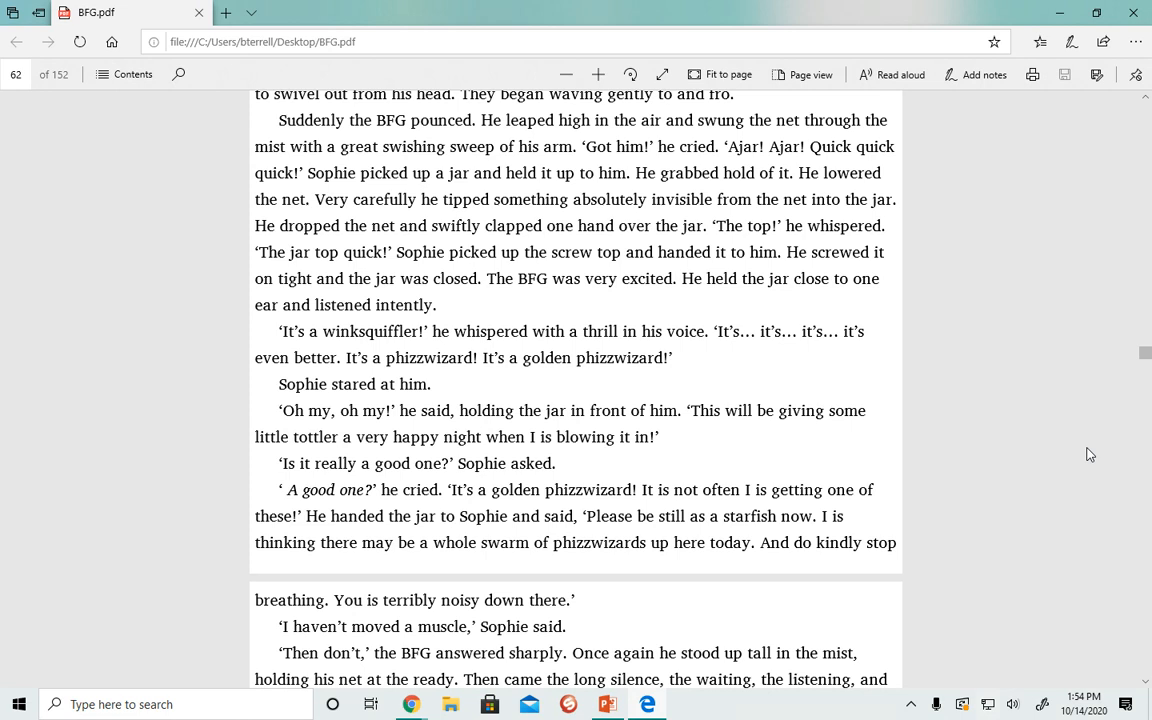
{"action": "scroll", "scroll_direction": "down", "scroll_amount": 3}
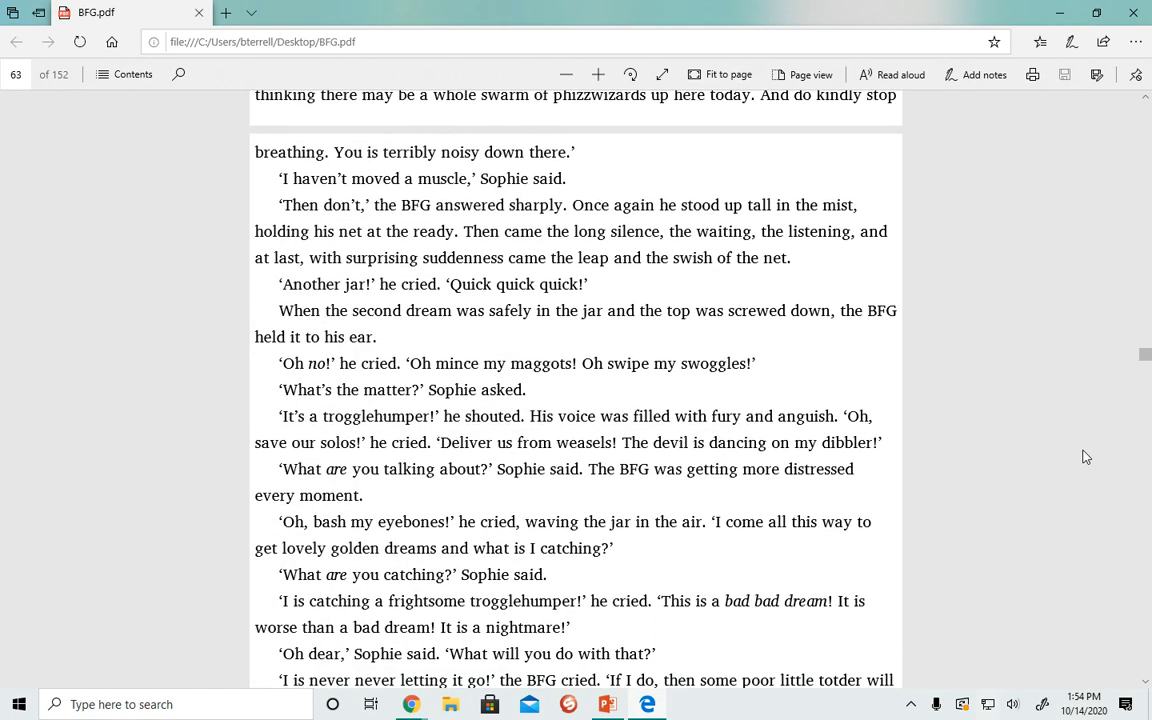
{"action": "scroll", "scroll_direction": "down", "scroll_amount": 3}
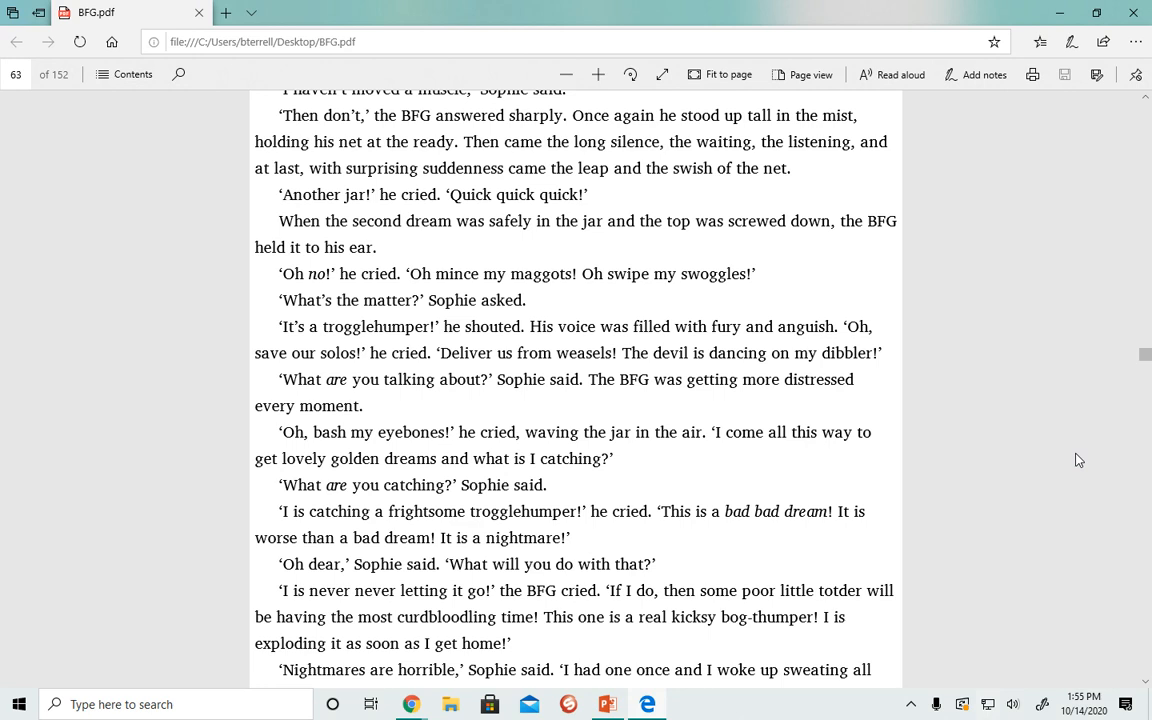
{"action": "mouse_move", "coordinate": [1061, 473]}
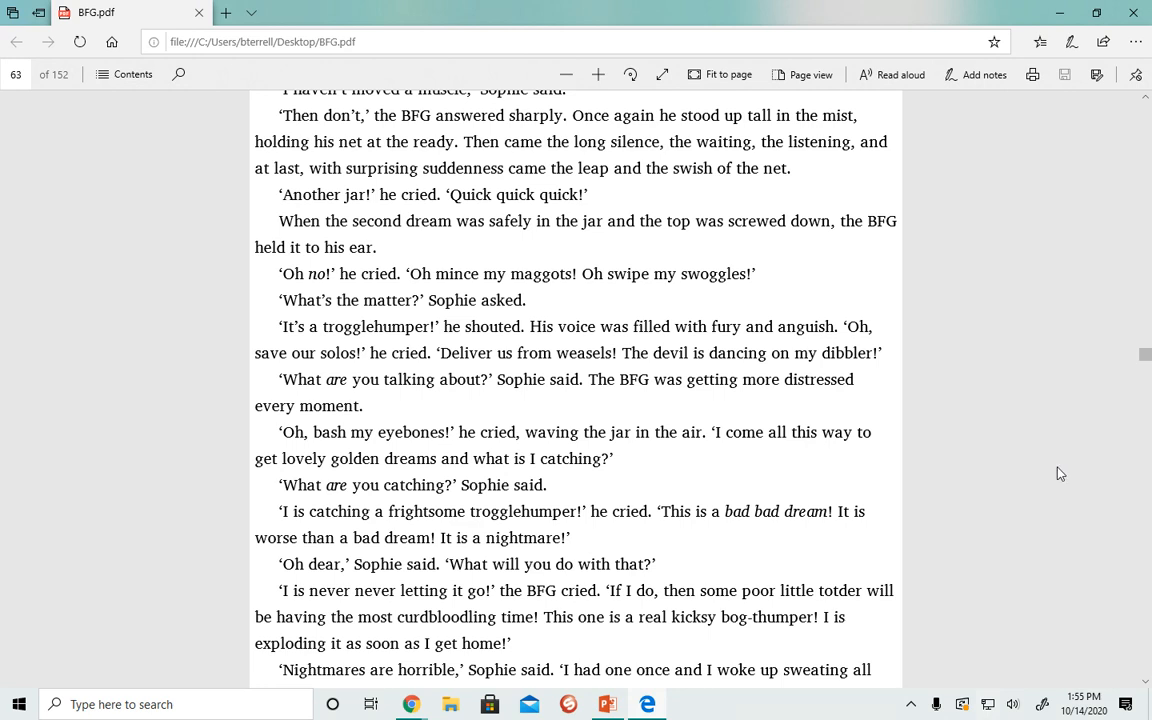
{"action": "mouse_move", "coordinate": [1065, 481]}
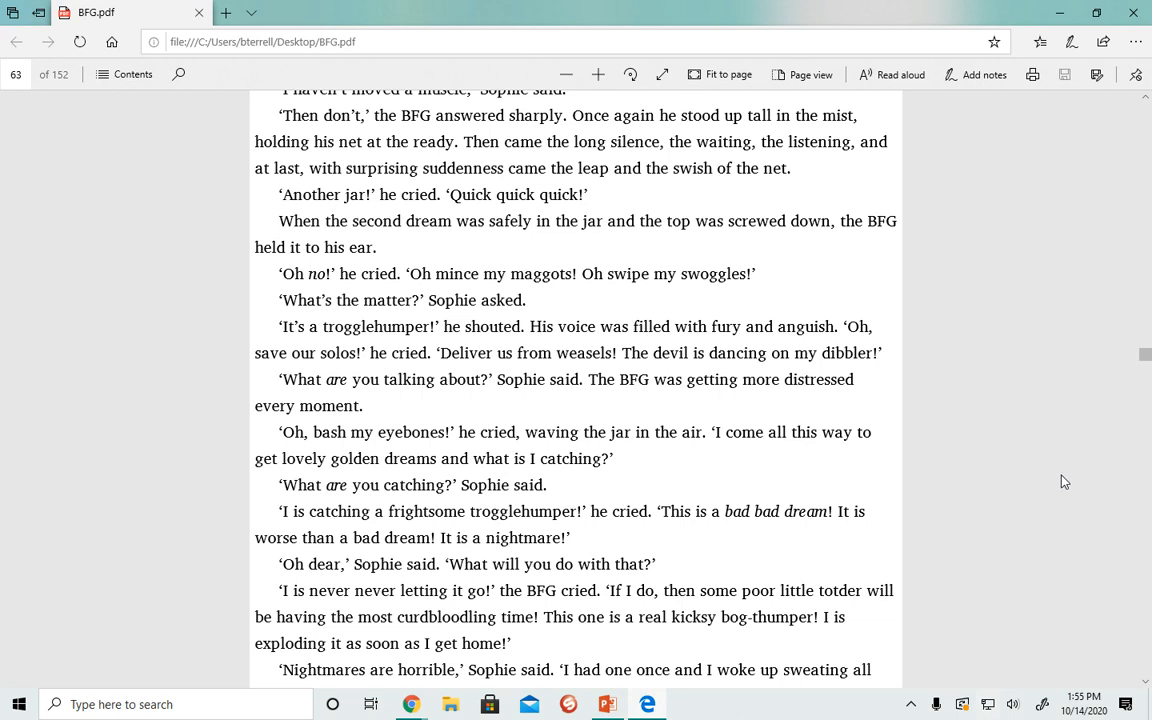
{"action": "mouse_move", "coordinate": [1067, 495]}
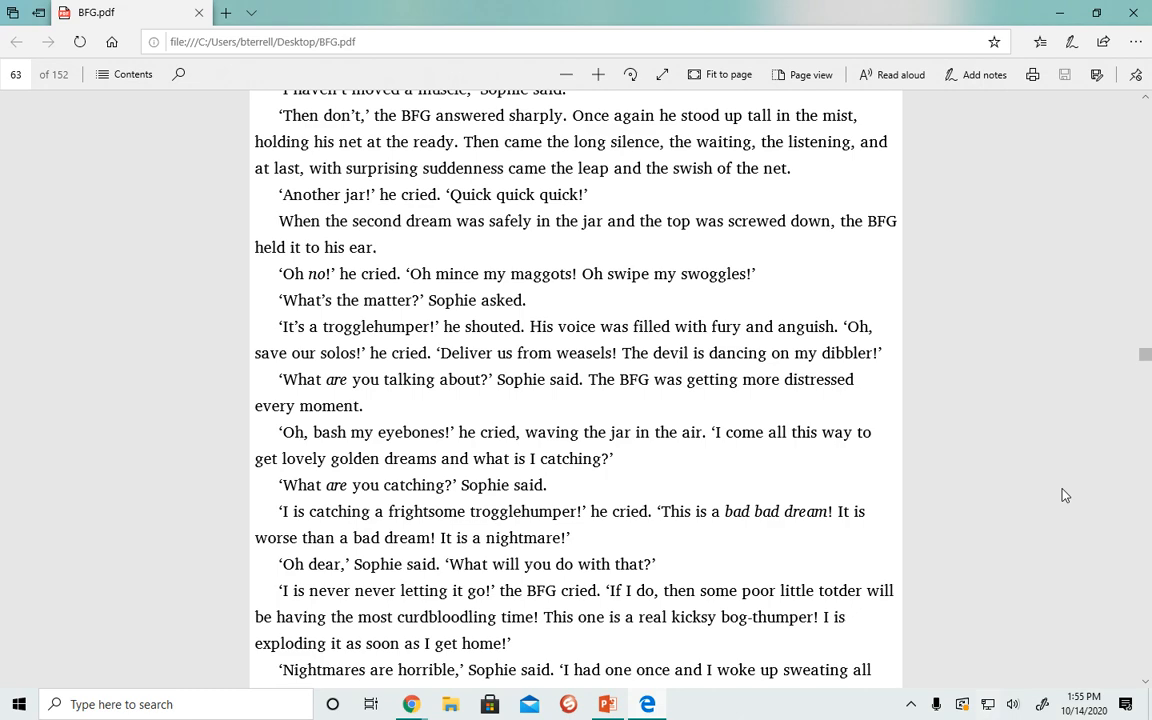
{"action": "scroll", "scroll_direction": "down", "scroll_amount": 3}
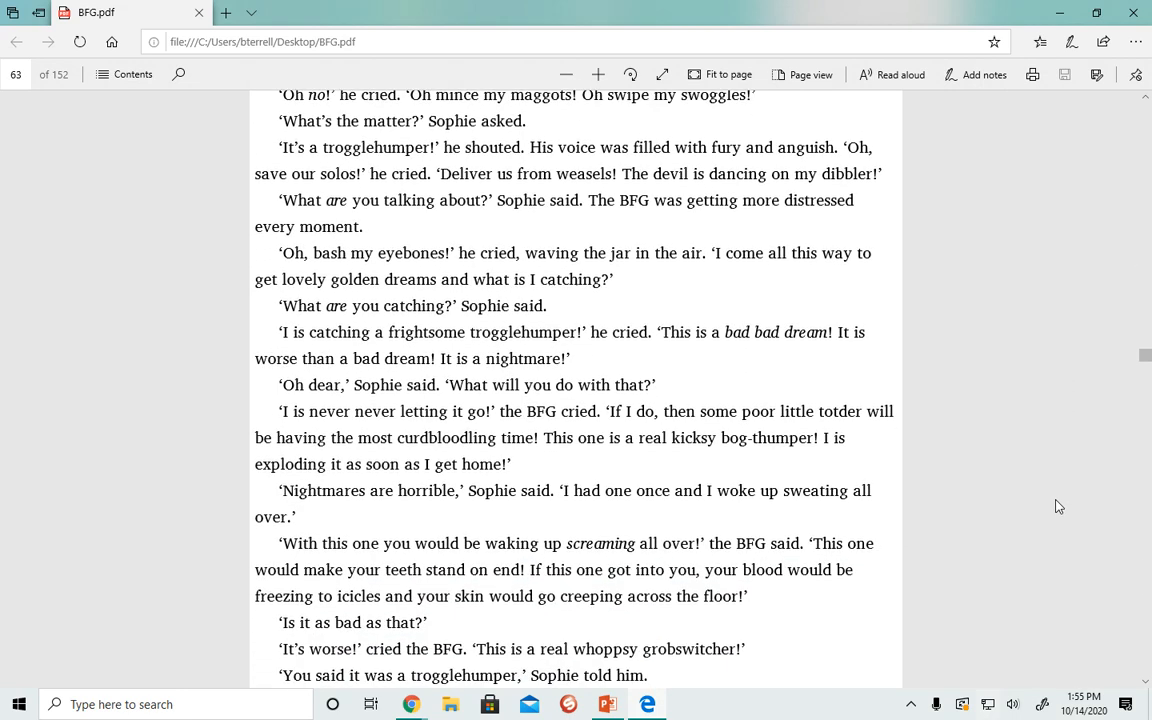
{"action": "mouse_move", "coordinate": [1062, 490]}
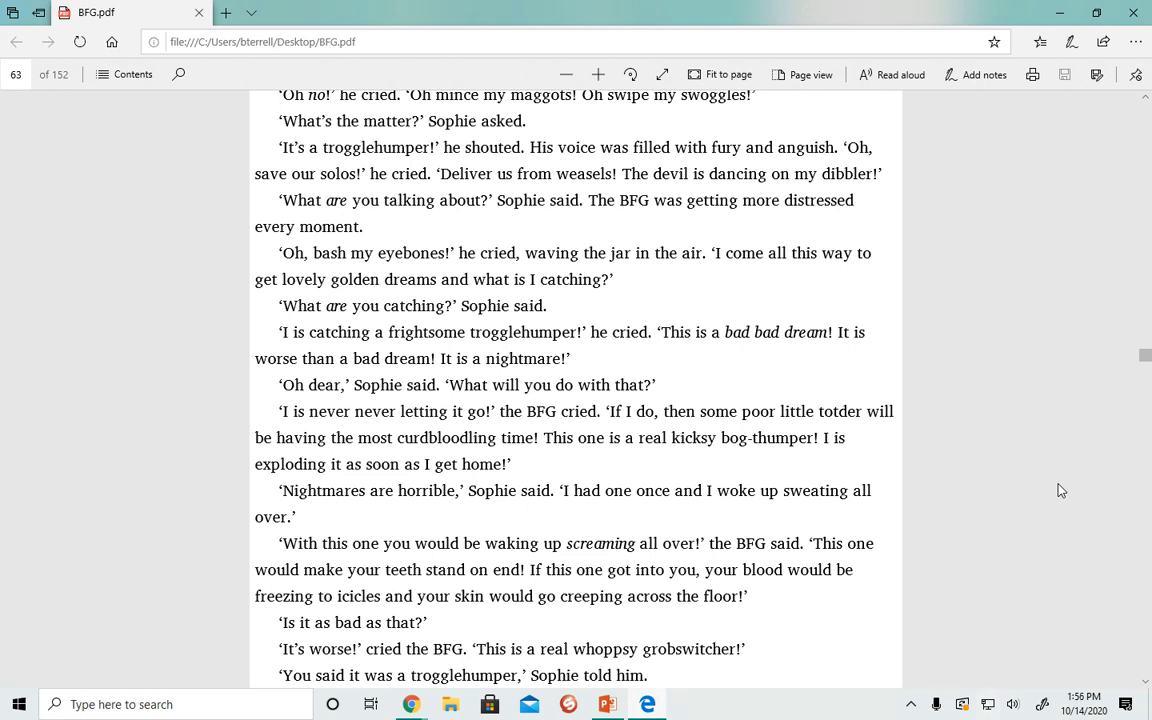
{"action": "scroll", "scroll_direction": "down", "scroll_amount": 3}
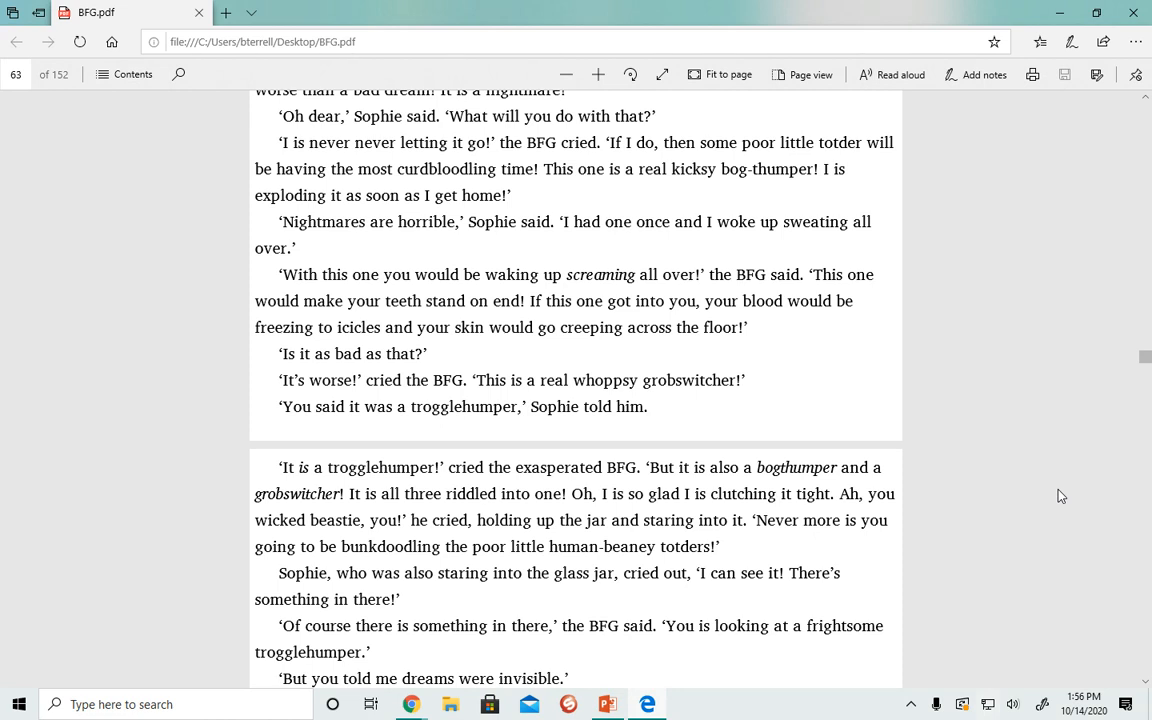
{"action": "mouse_move", "coordinate": [910, 528]}
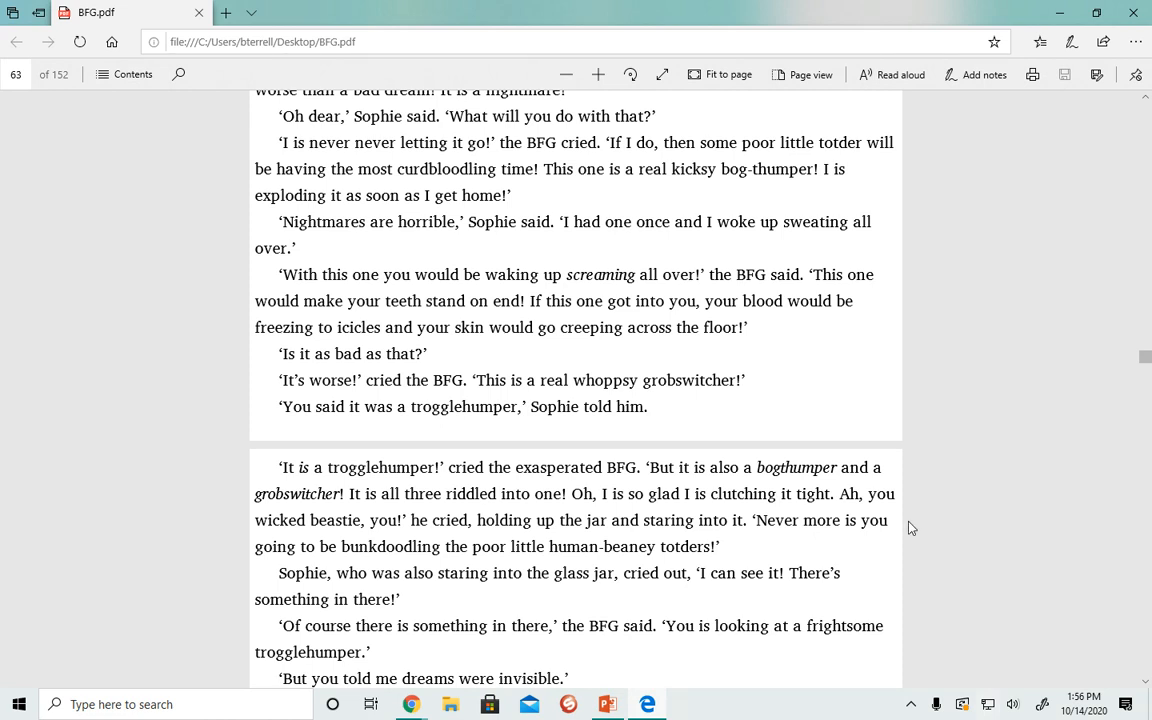
{"action": "scroll", "scroll_direction": "down", "scroll_amount": 3}
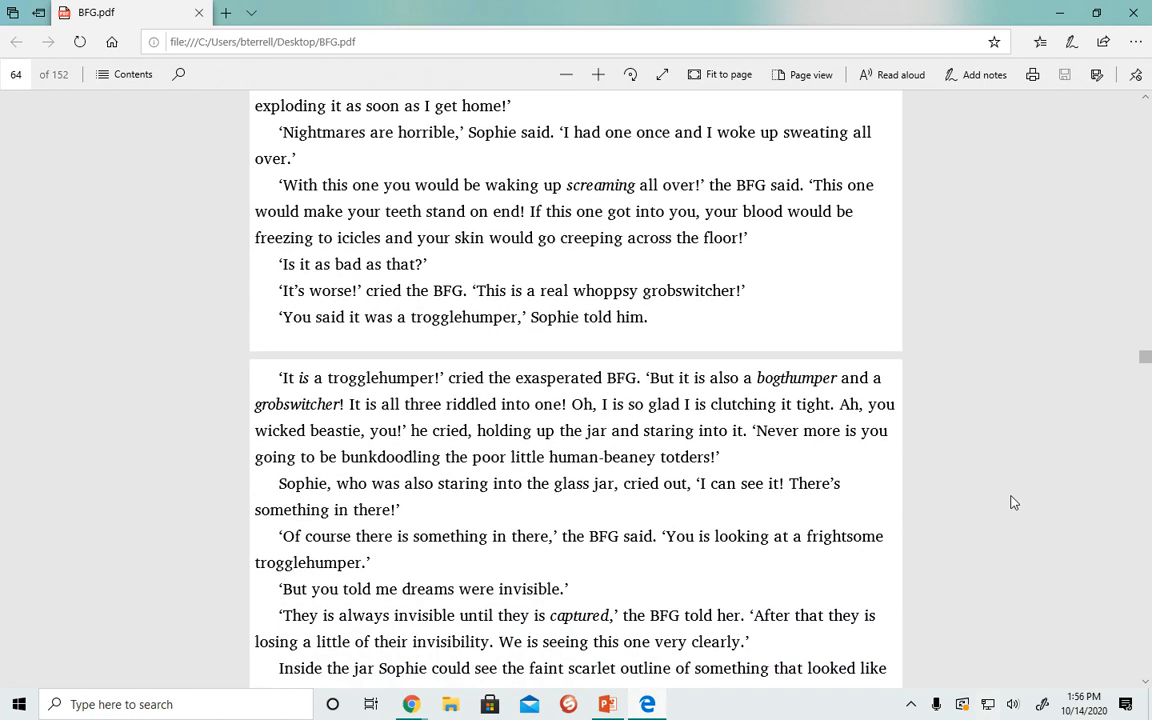
{"action": "mouse_move", "coordinate": [1016, 496]}
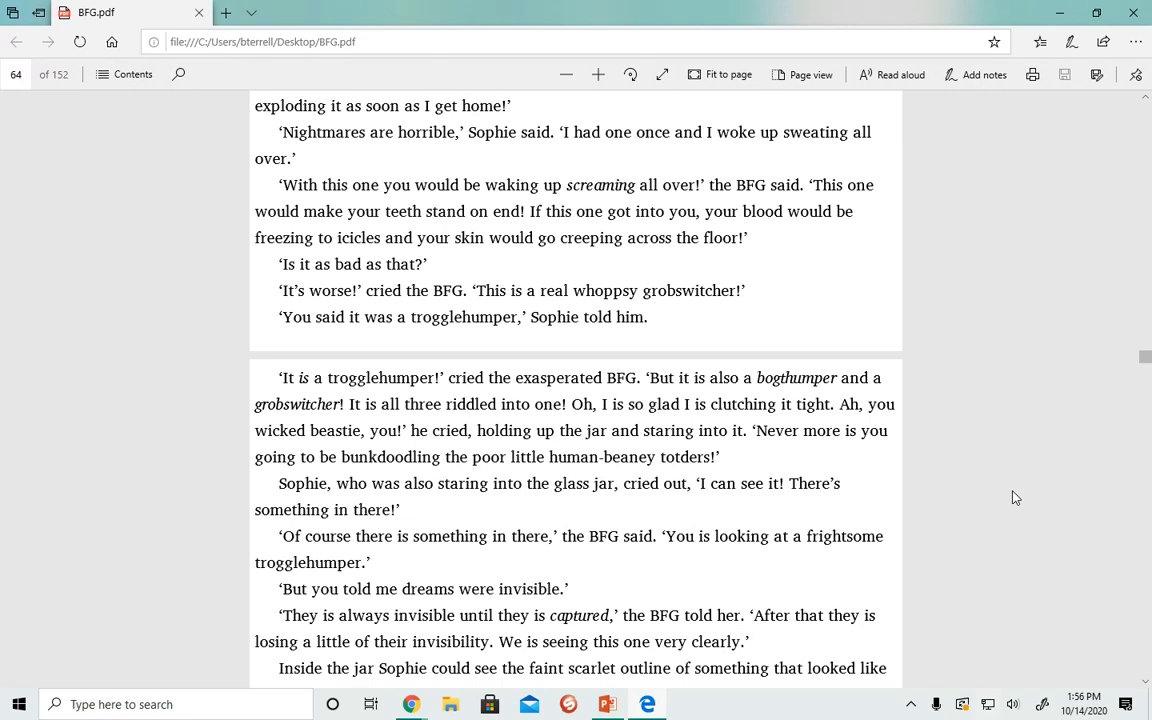
{"action": "mouse_move", "coordinate": [1009, 492]}
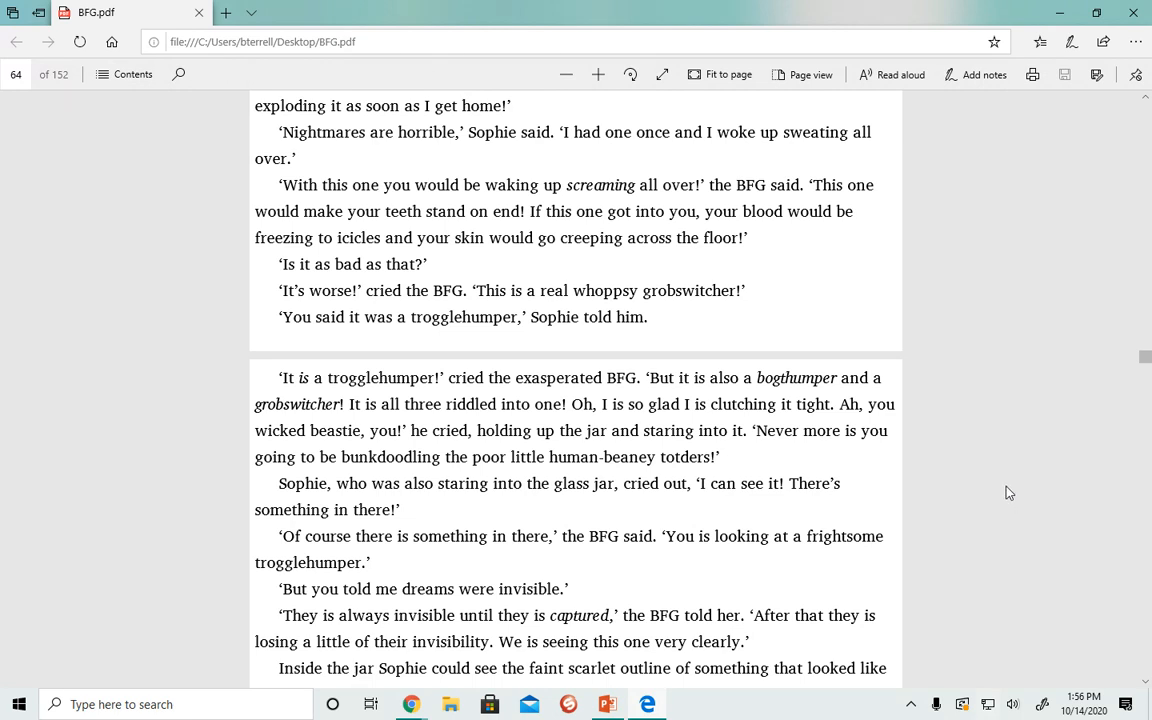
{"action": "mouse_move", "coordinate": [1017, 486]}
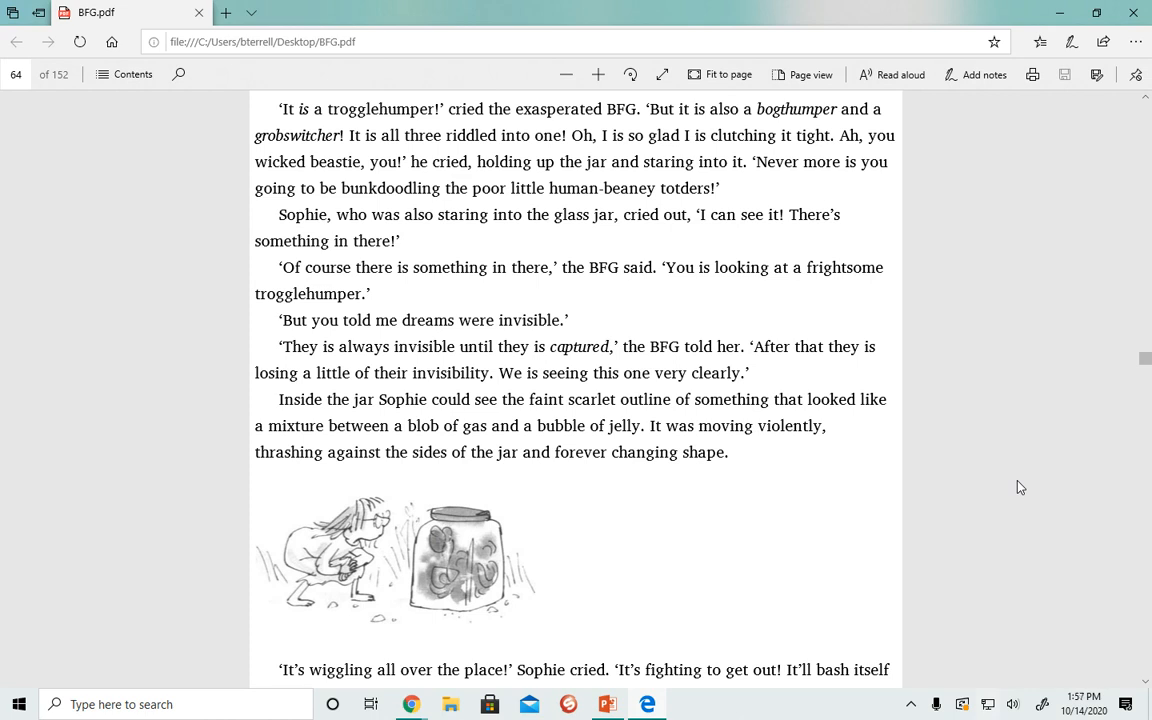
{"action": "scroll", "scroll_direction": "down", "scroll_amount": 3}
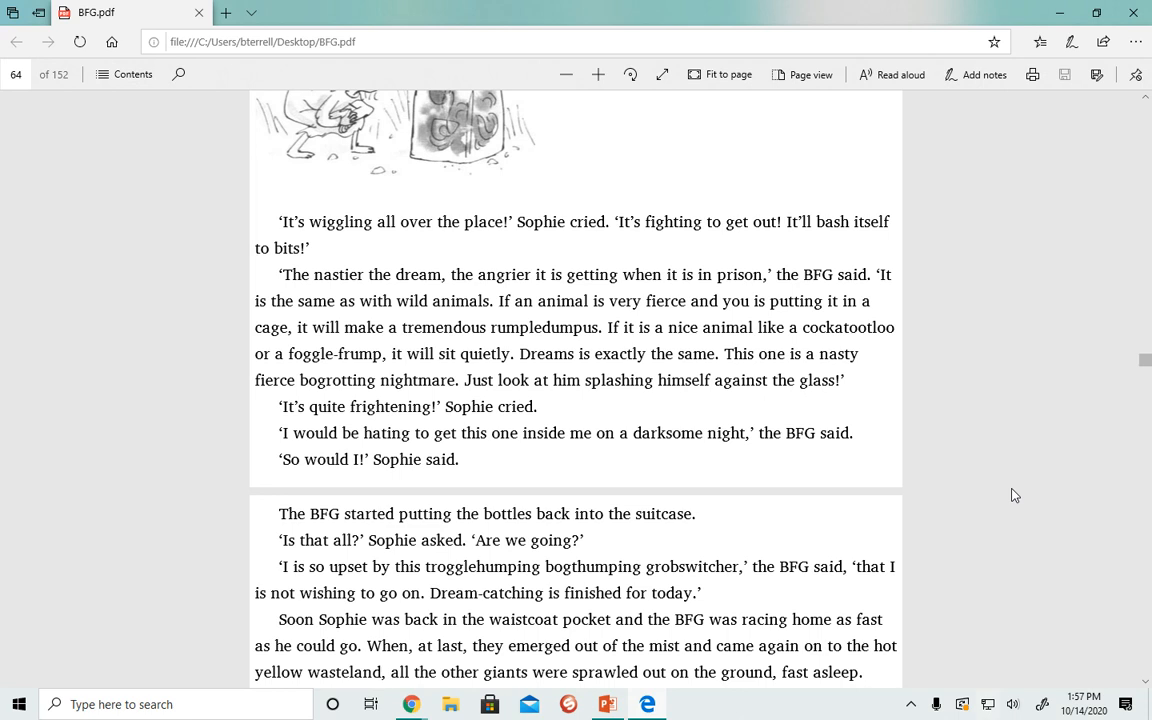
{"action": "mouse_move", "coordinate": [1007, 509]}
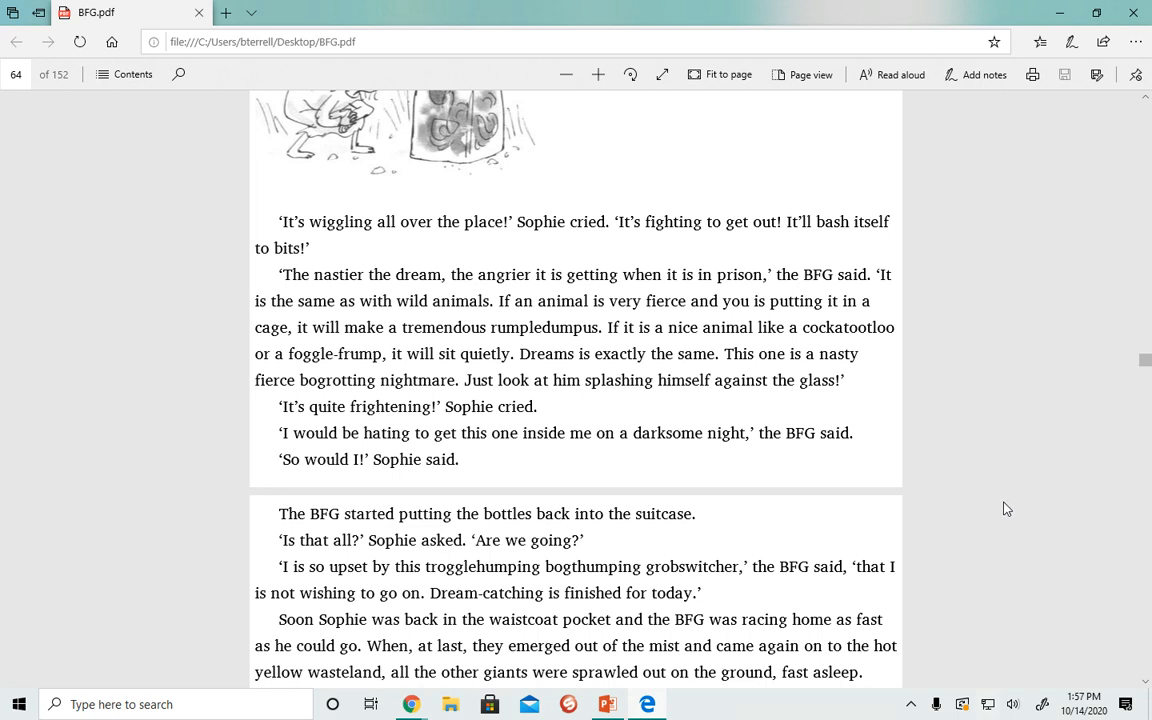
{"action": "mouse_move", "coordinate": [1013, 541]}
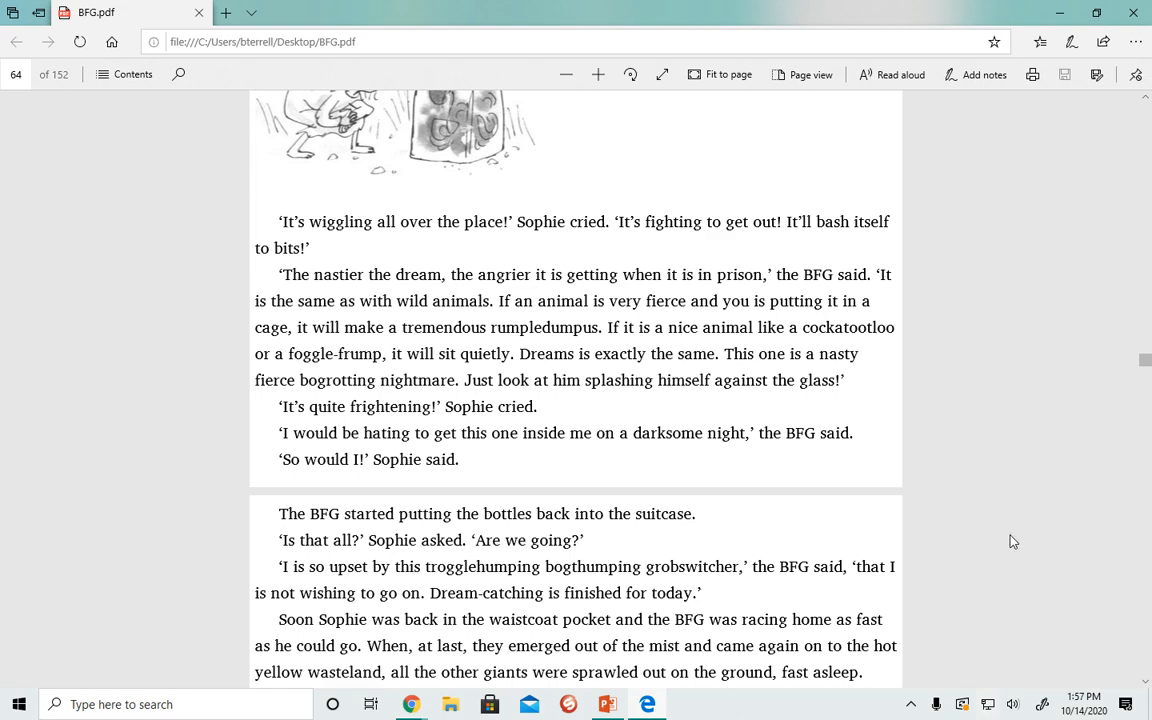
{"action": "scroll", "scroll_direction": "down", "scroll_amount": 3}
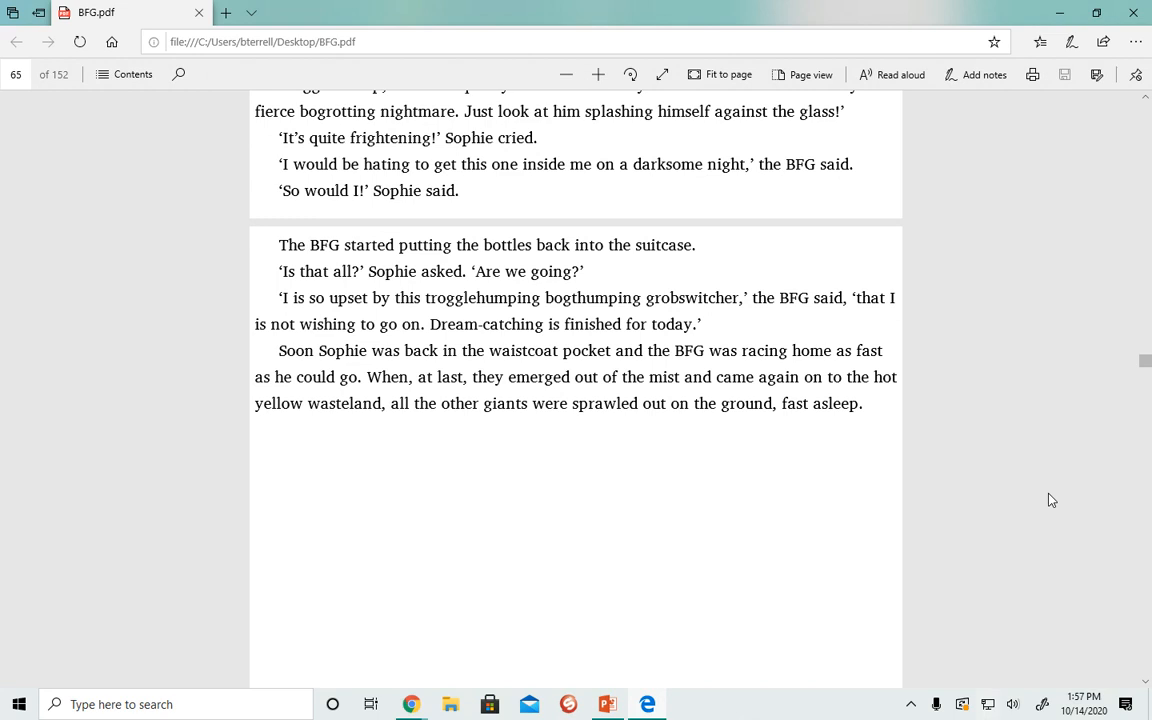
{"action": "mouse_move", "coordinate": [1031, 517]}
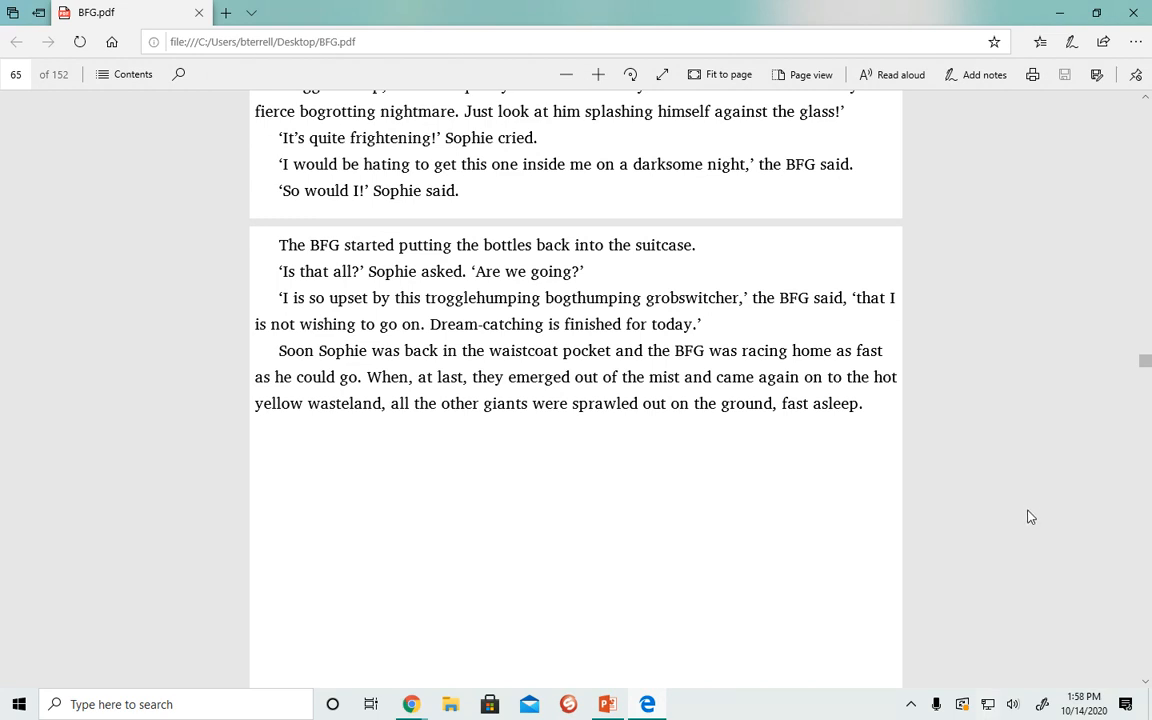
{"action": "mouse_move", "coordinate": [1058, 485]}
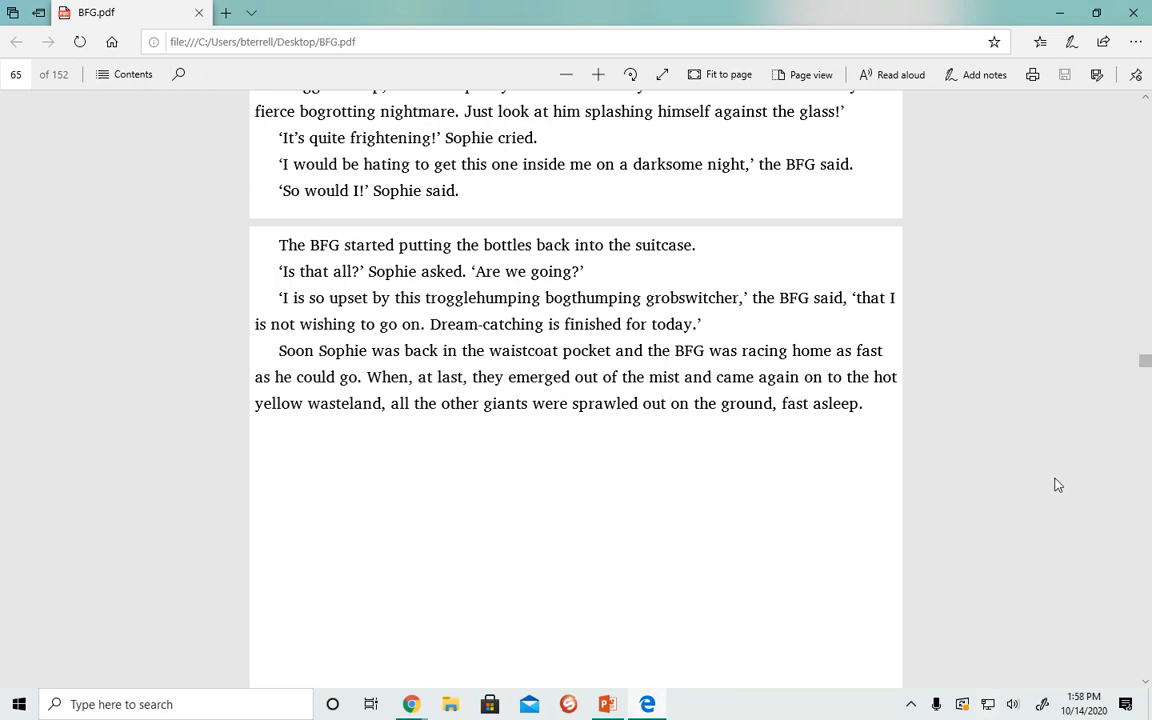
{"action": "mouse_move", "coordinate": [1073, 471]}
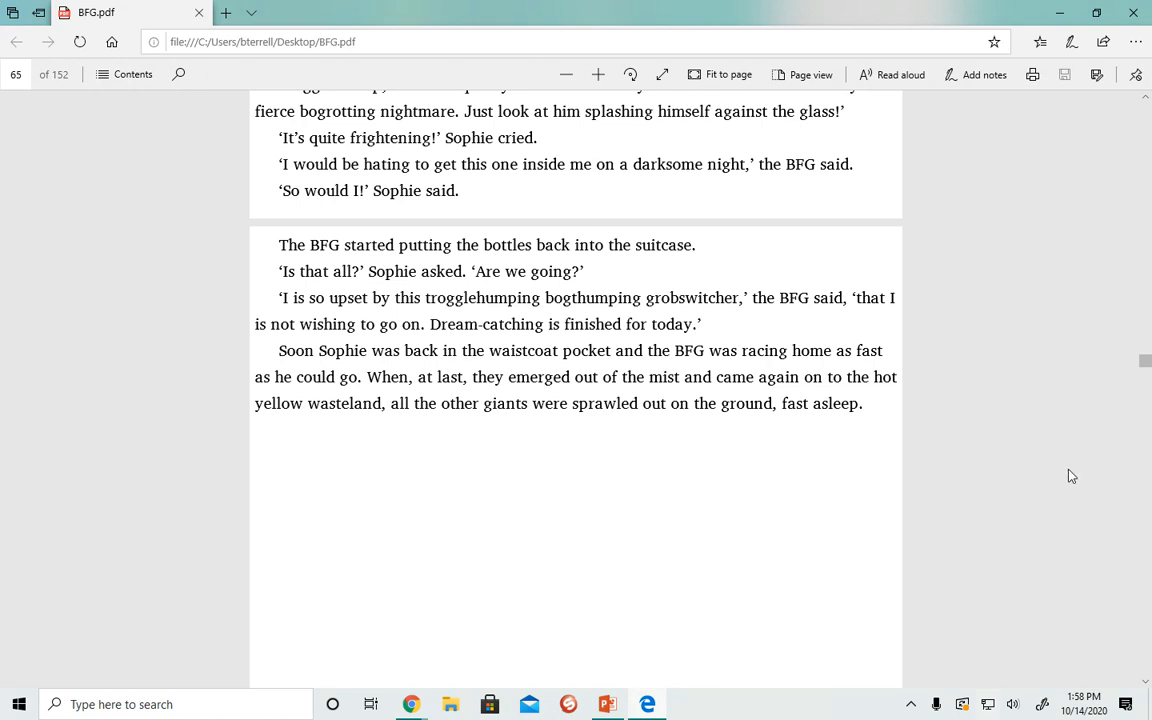
{"action": "mouse_move", "coordinate": [1081, 108]}
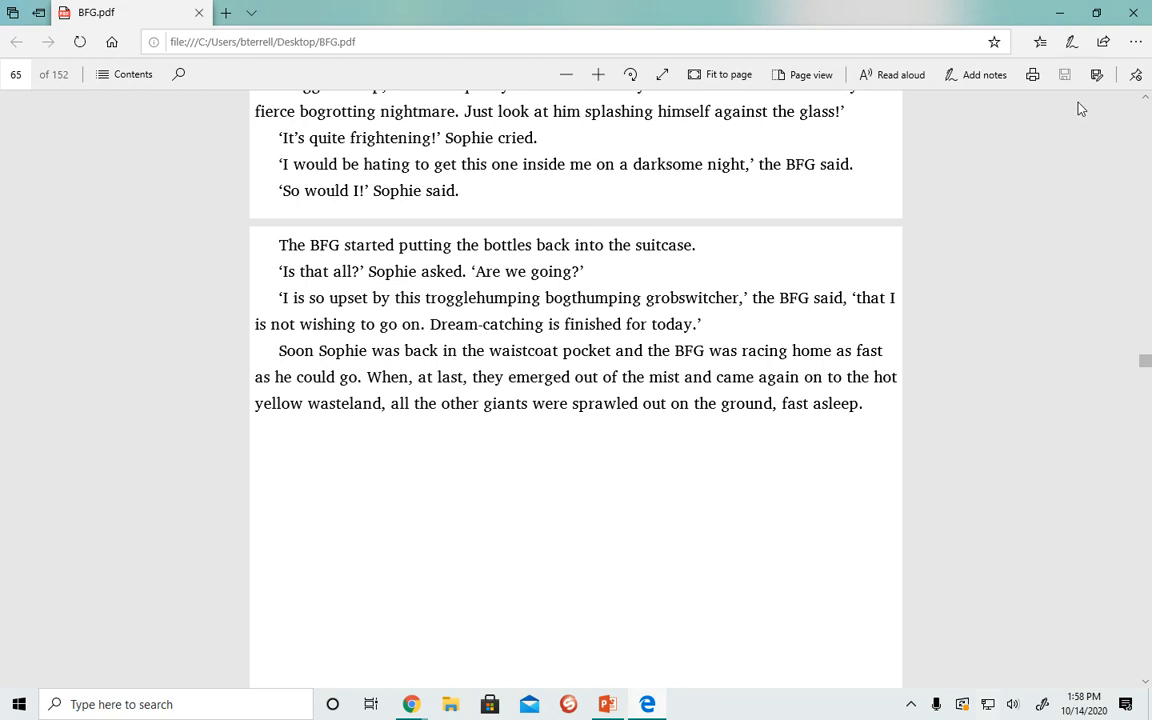